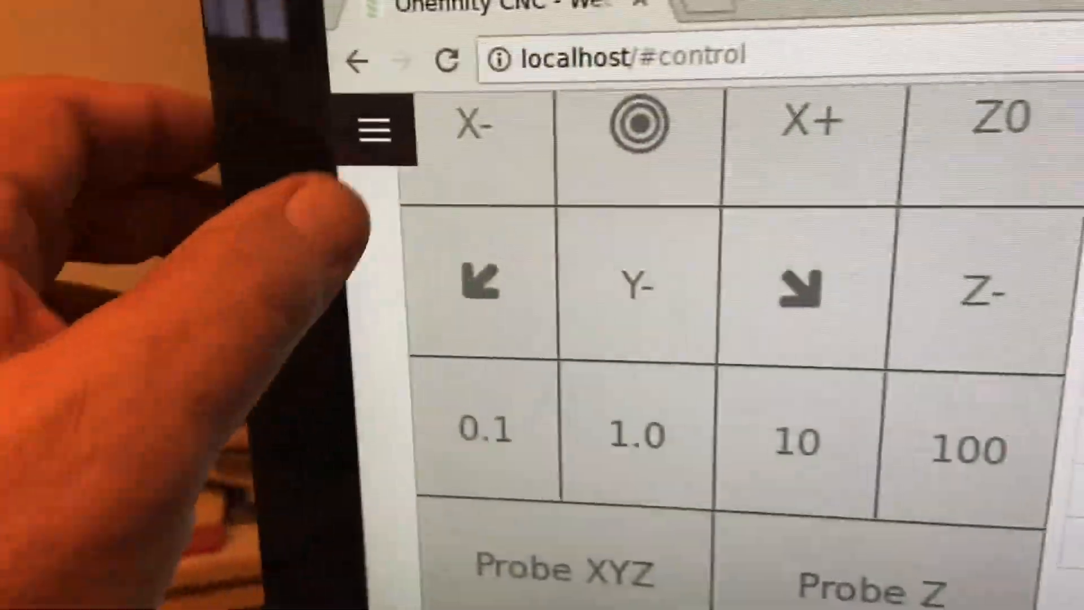
Open the side navigation menu from the Control page
left_click(373, 128)
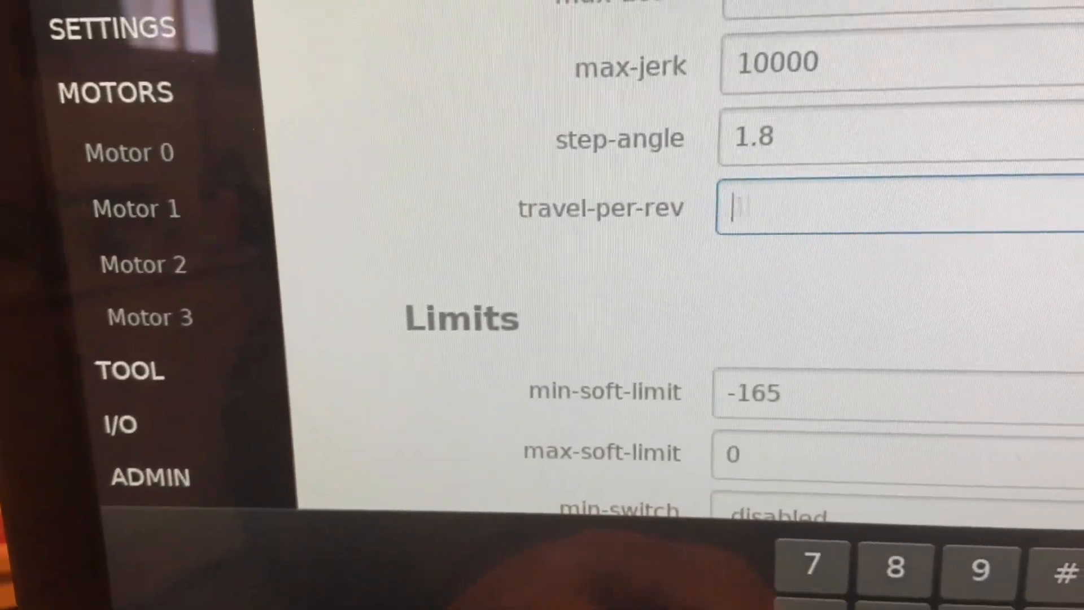
Enter 10 as Motor 3's travel-per-rev
type("10")
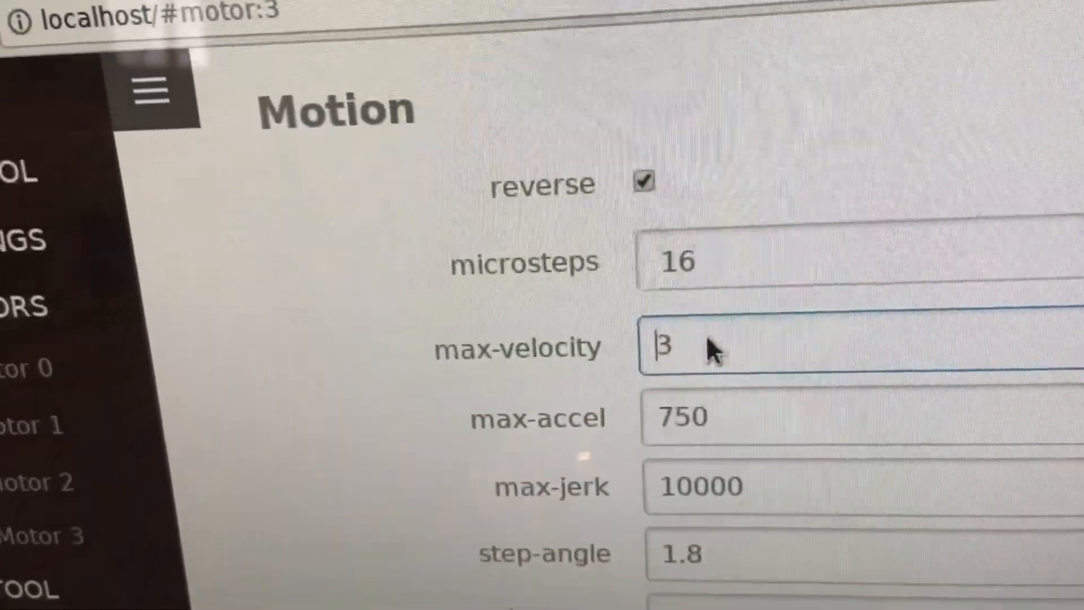
Set Motor 3's max-velocity to 7 under Motion and save
scroll("down", 3)
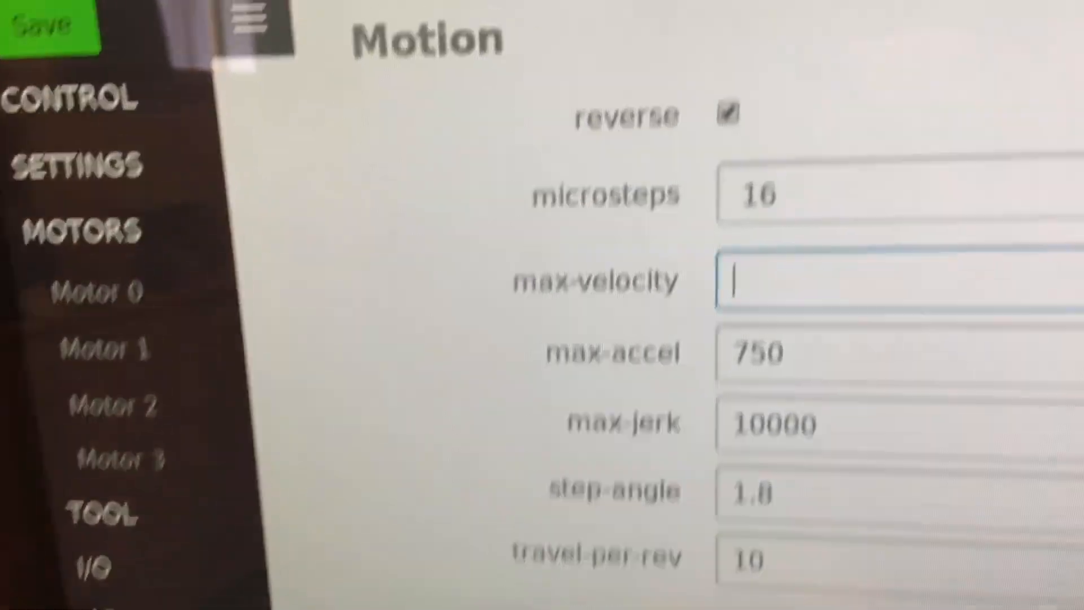
type("7")
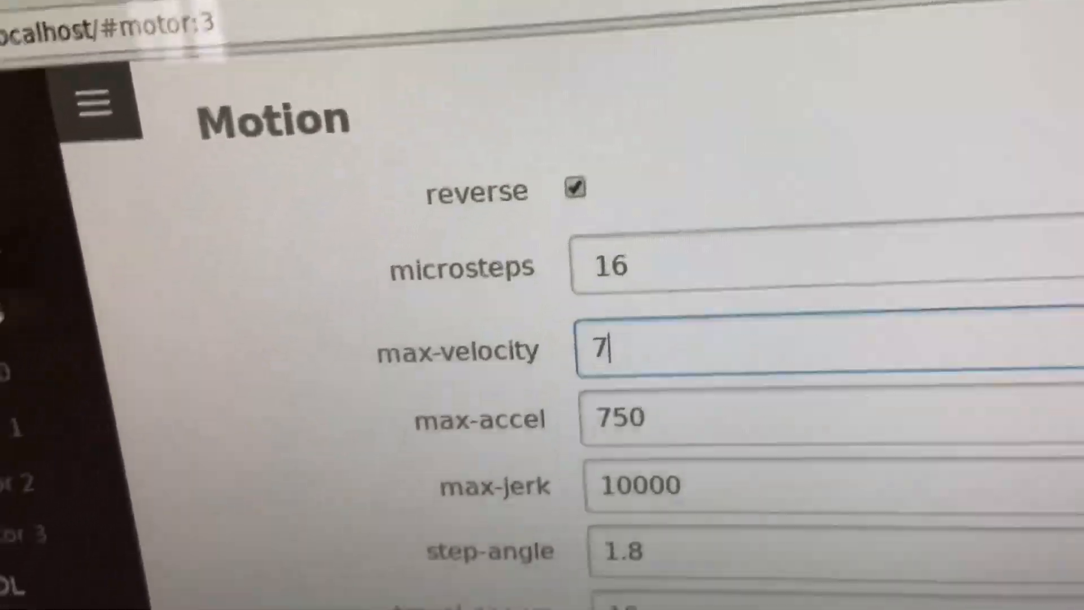
left_click(101, 107)
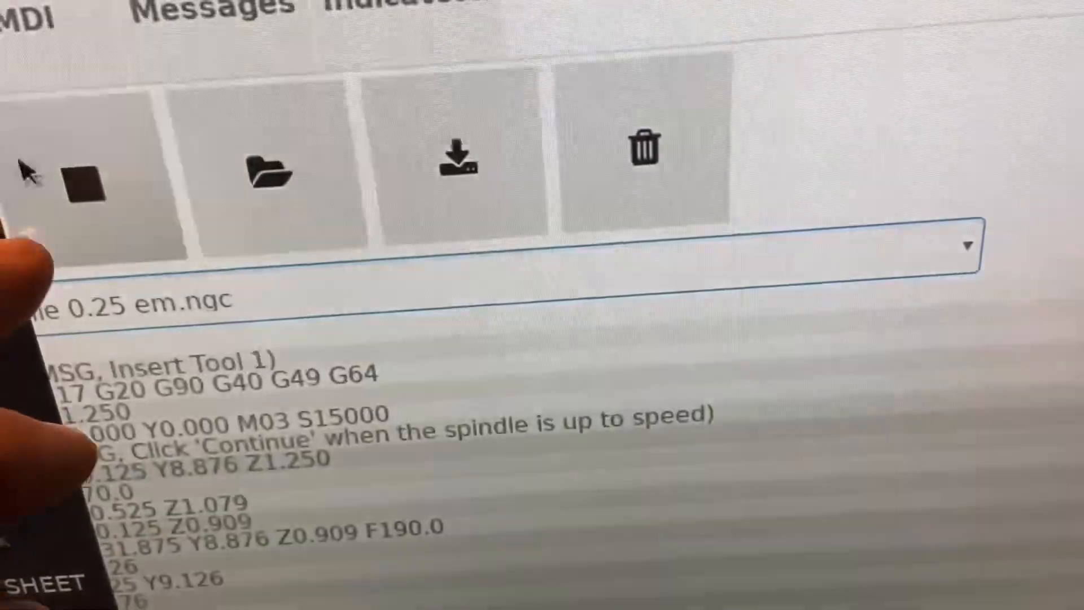
Open the G-code file list to pick 8.75 in profile 0.25 em.ngc
left_click(967, 244)
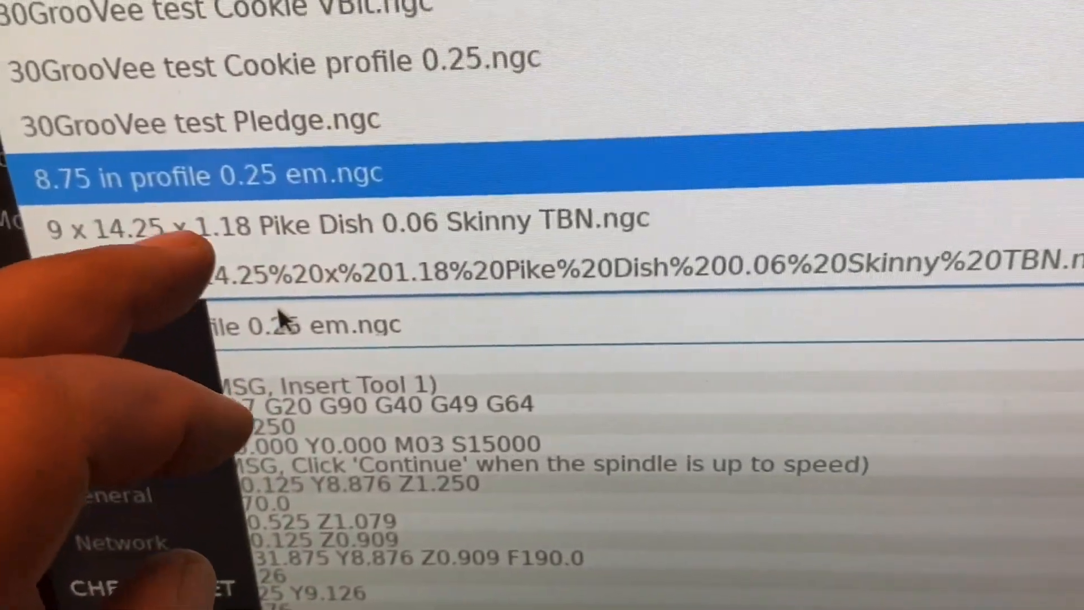